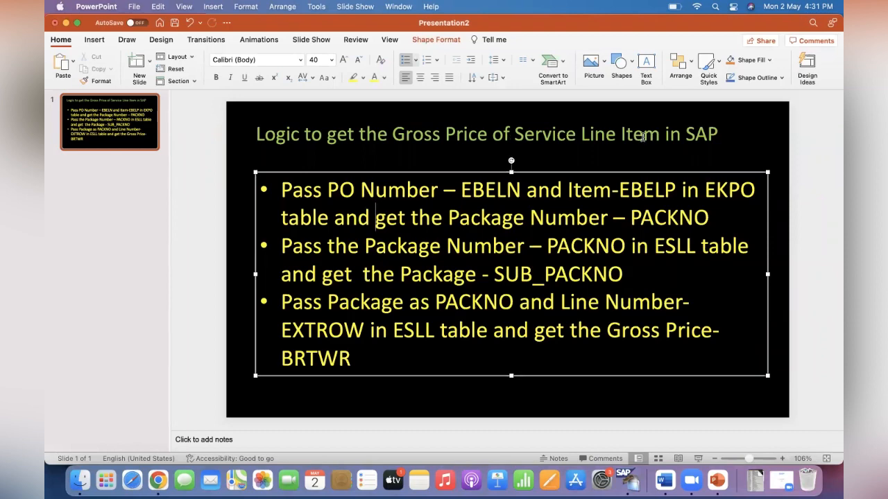
{"action": "mouse_move", "coordinate": [623, 479]}
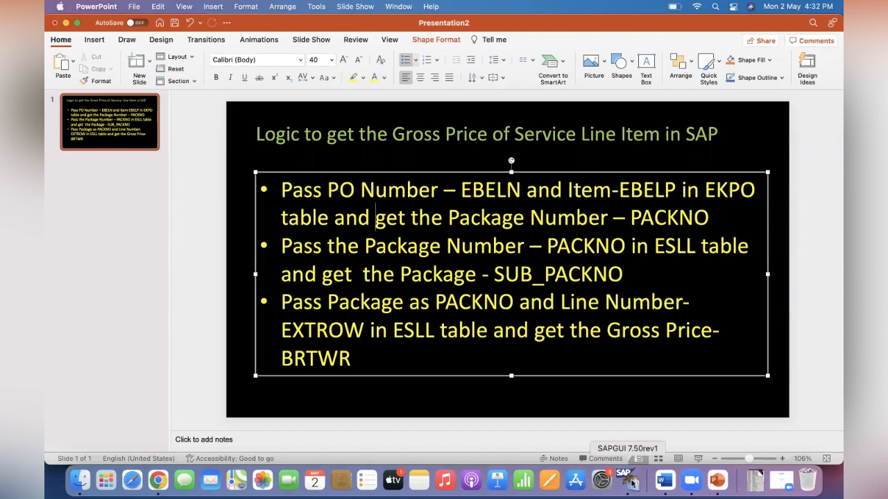
- Switch from the PowerPoint logic slide to the SAP session showing one ESLL entry
{"action": "left_click", "coordinate": [623, 479]}
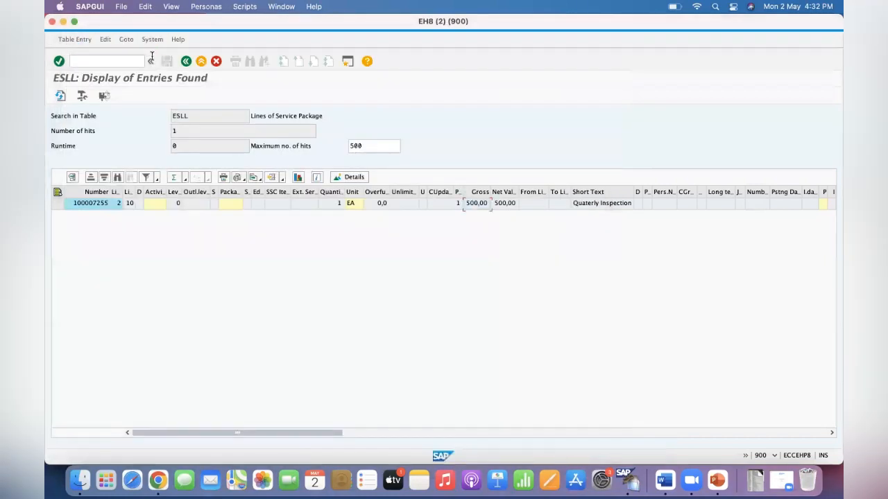
{"action": "left_click", "coordinate": [186, 62]}
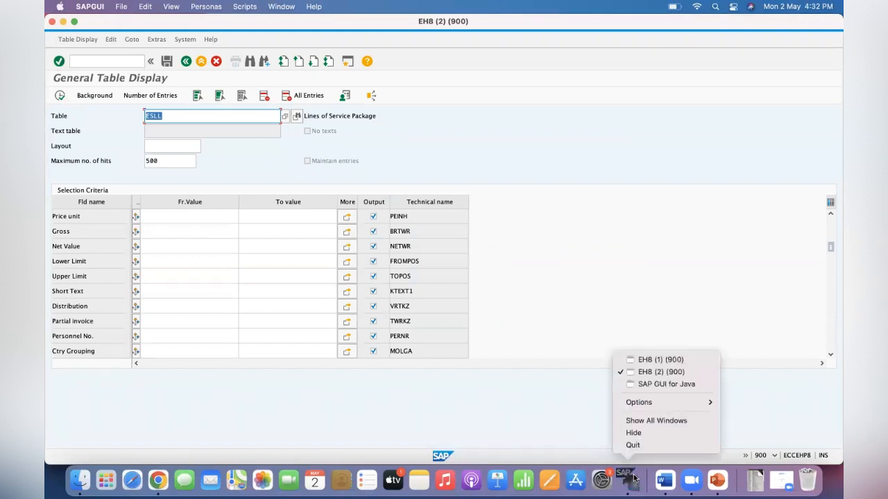
{"action": "left_click", "coordinate": [659, 359]}
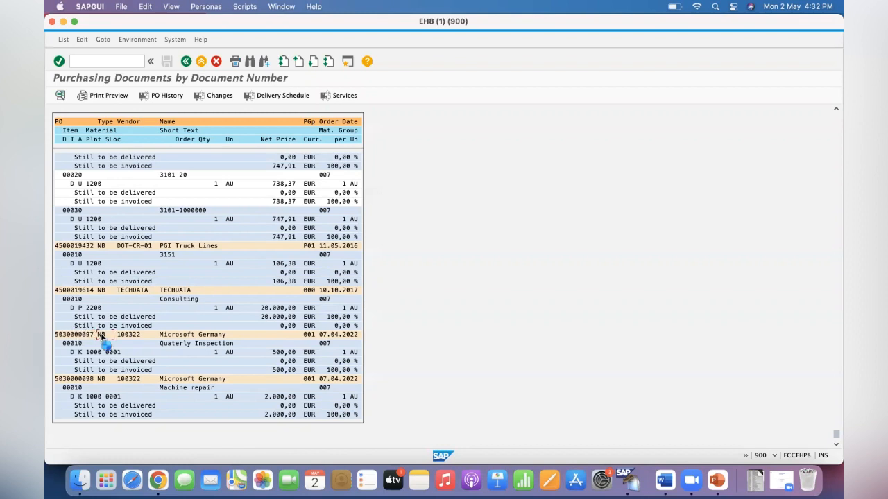
{"action": "double_click", "coordinate": [101, 334]}
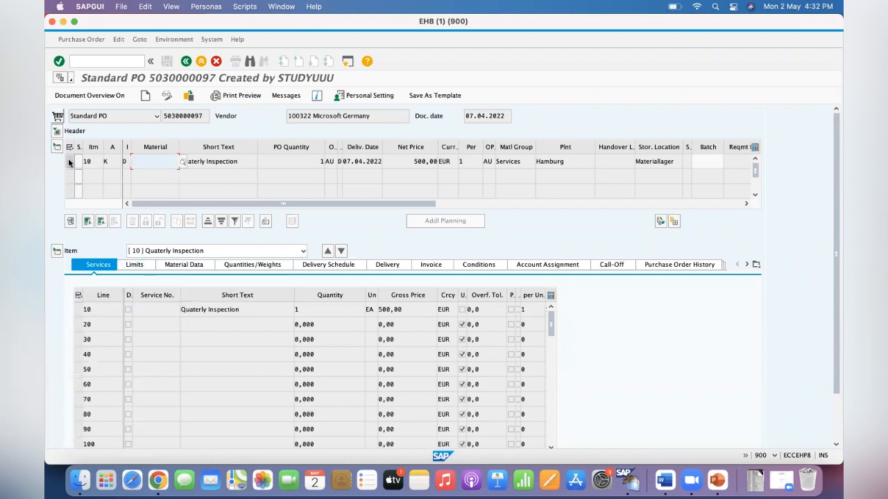
{"action": "left_click", "coordinate": [69, 161]}
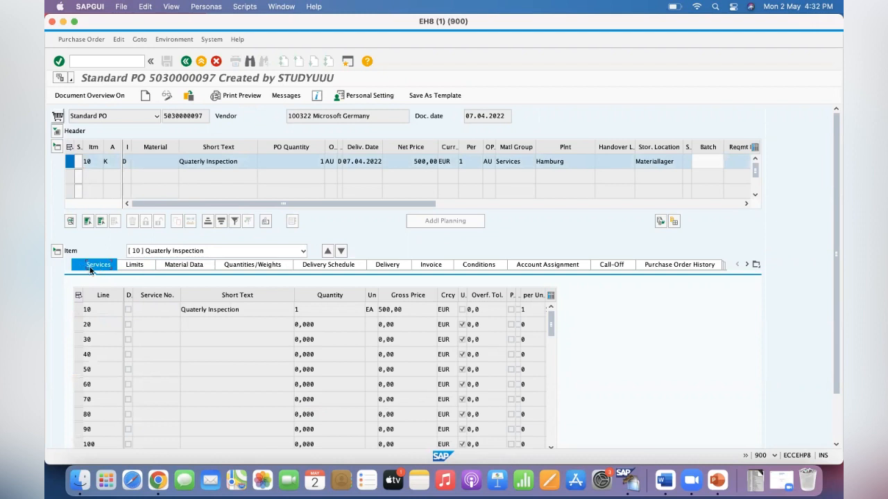
{"action": "left_click", "coordinate": [103, 309]}
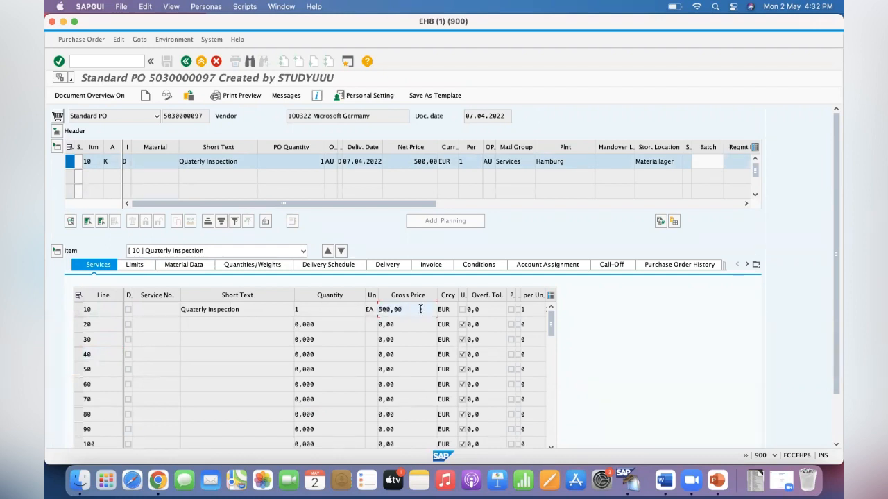
{"action": "left_click", "coordinate": [86, 309]}
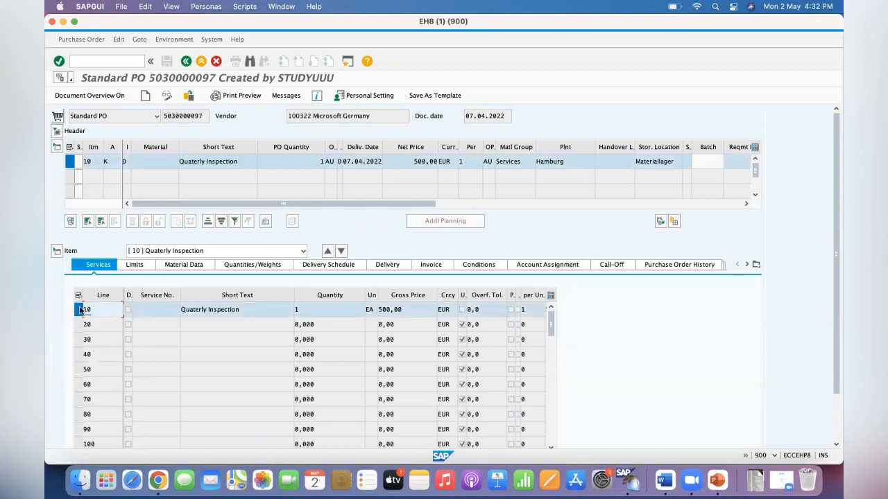
{"action": "left_click", "coordinate": [70, 161]}
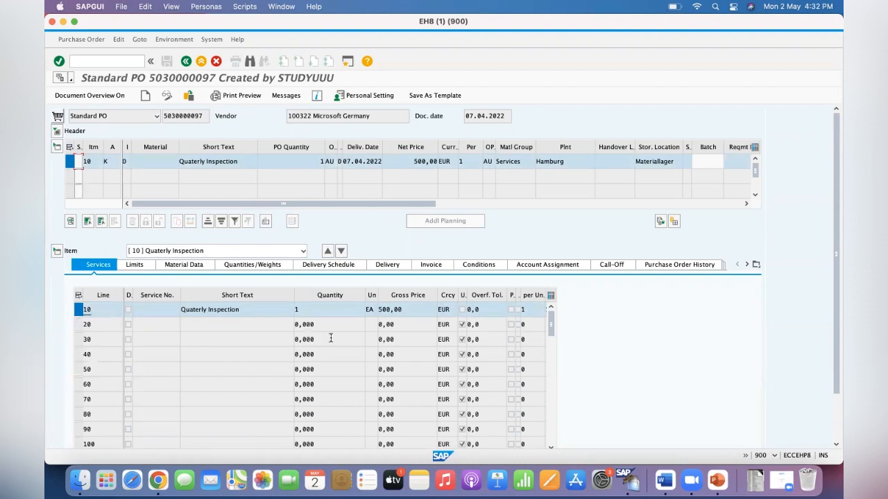
{"action": "left_click", "coordinate": [717, 480]}
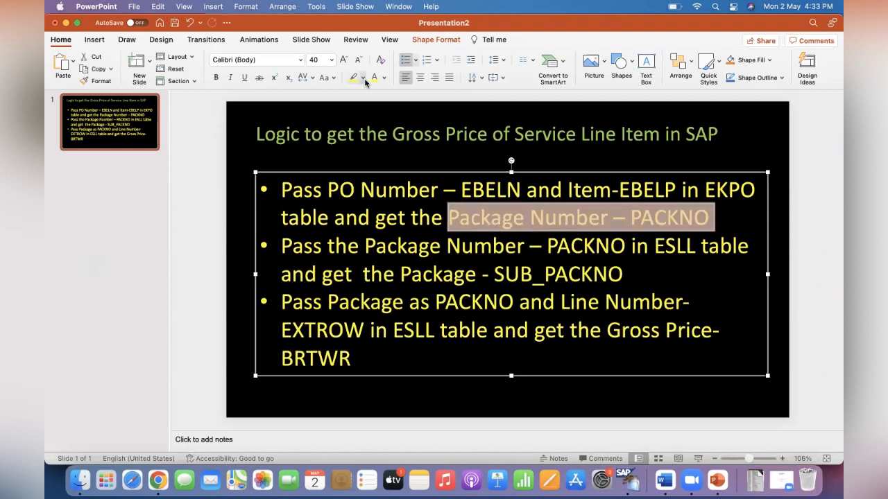
- Highlight Package Number – PACKNO in green and Package - SUB_PACKNO in purple
{"action": "left_click", "coordinate": [354, 77]}
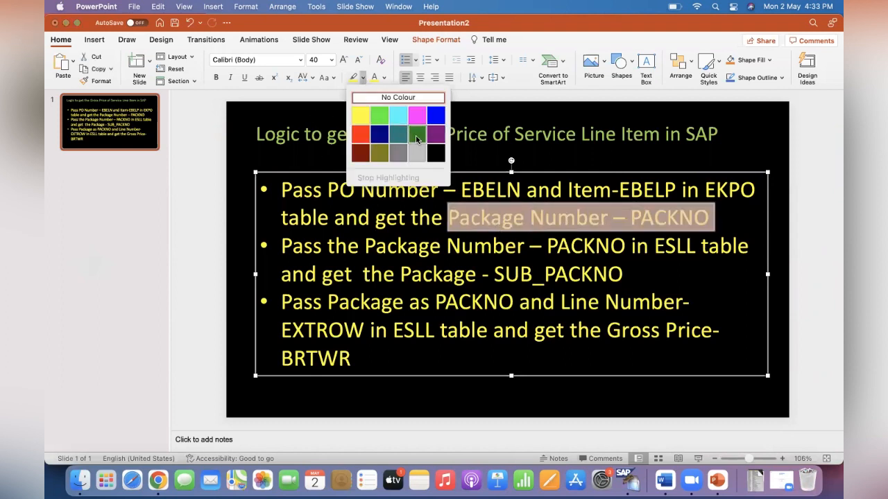
{"action": "left_click", "coordinate": [415, 134]}
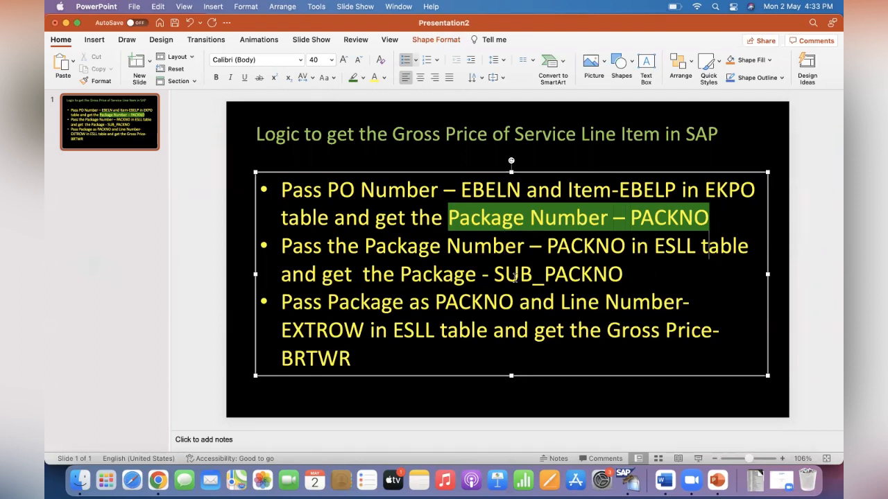
{"action": "double_click", "coordinate": [559, 274]}
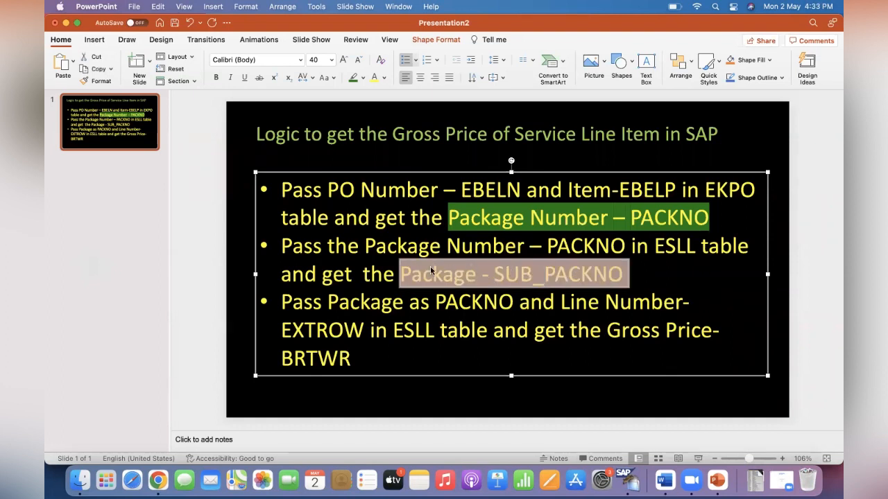
{"action": "left_click", "coordinate": [382, 77]}
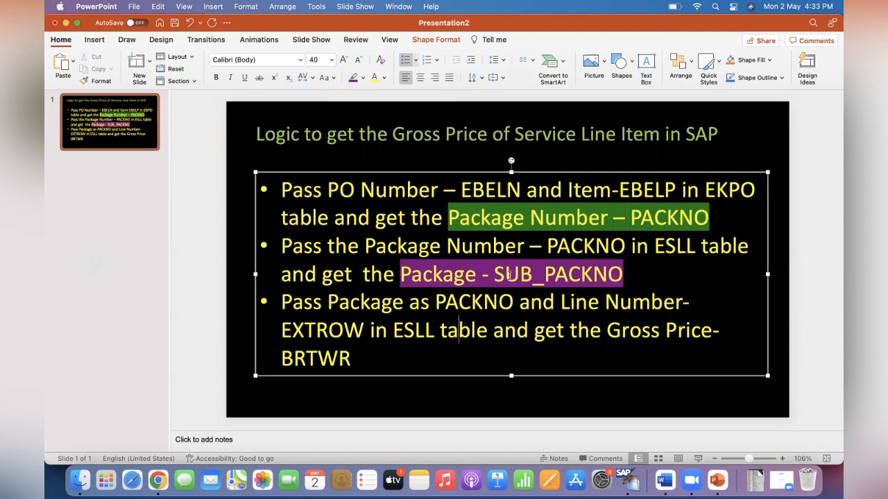
{"action": "mouse_move", "coordinate": [367, 311]}
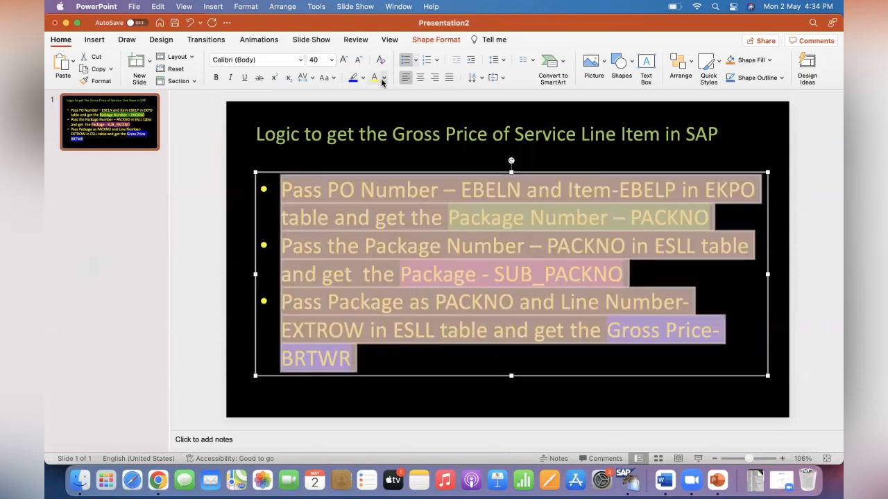
- Apply a colour to Gross Price-BRTWR from the Font Color dropdown
{"action": "left_click", "coordinate": [384, 77]}
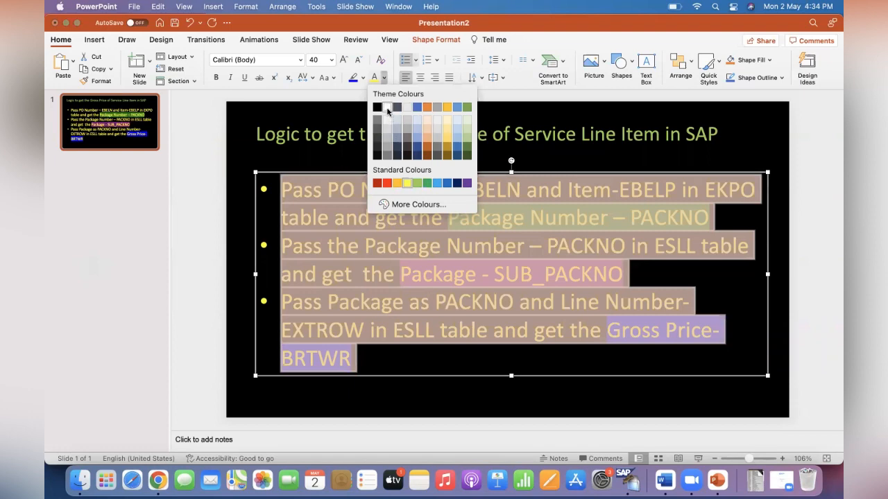
{"action": "left_click", "coordinate": [378, 107]}
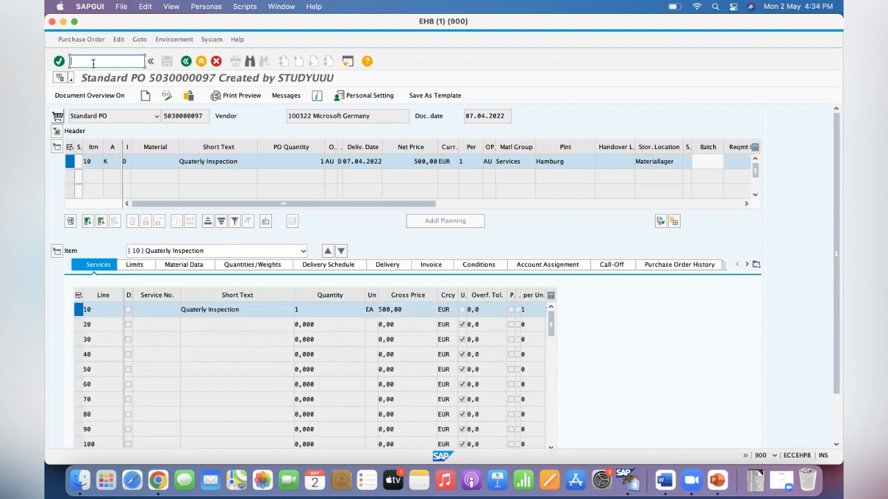
{"action": "type", "text": "/ose16"}
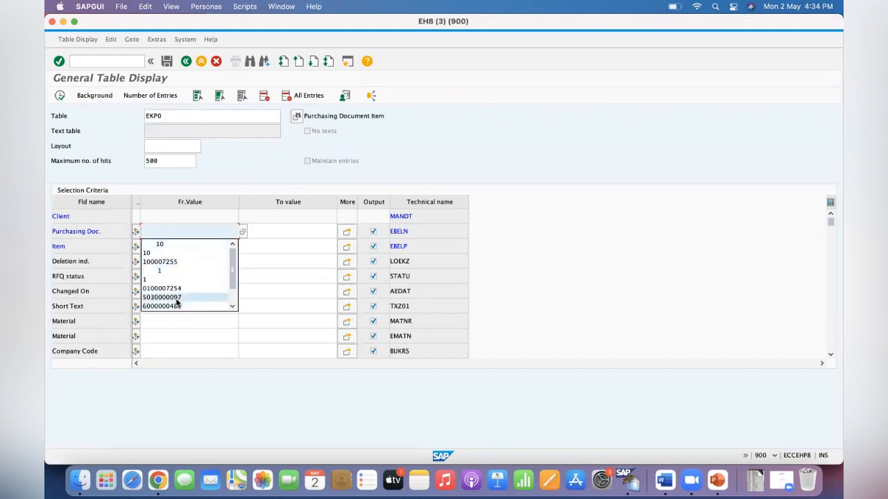
{"action": "left_click", "coordinate": [161, 297]}
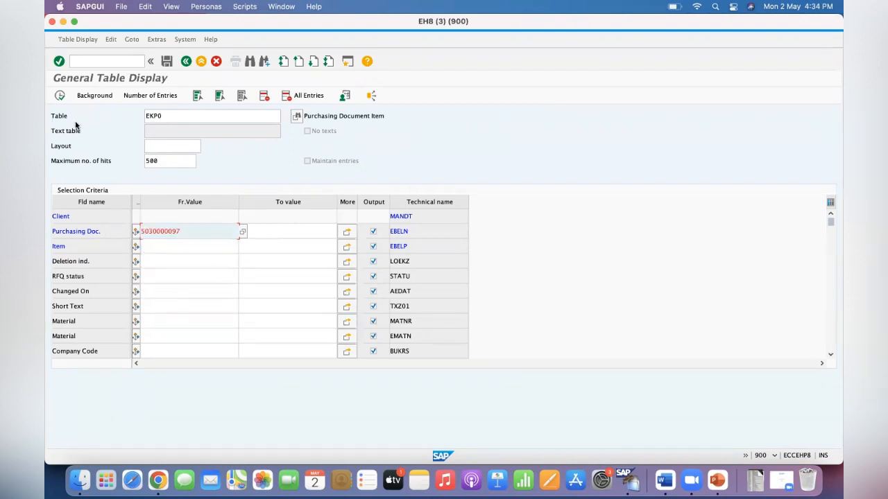
{"action": "left_click", "coordinate": [189, 246]}
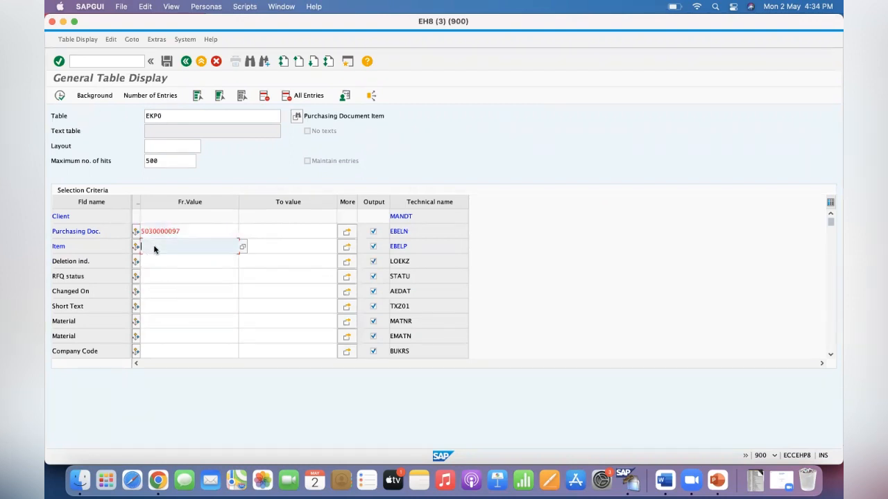
{"action": "left_click", "coordinate": [242, 246]}
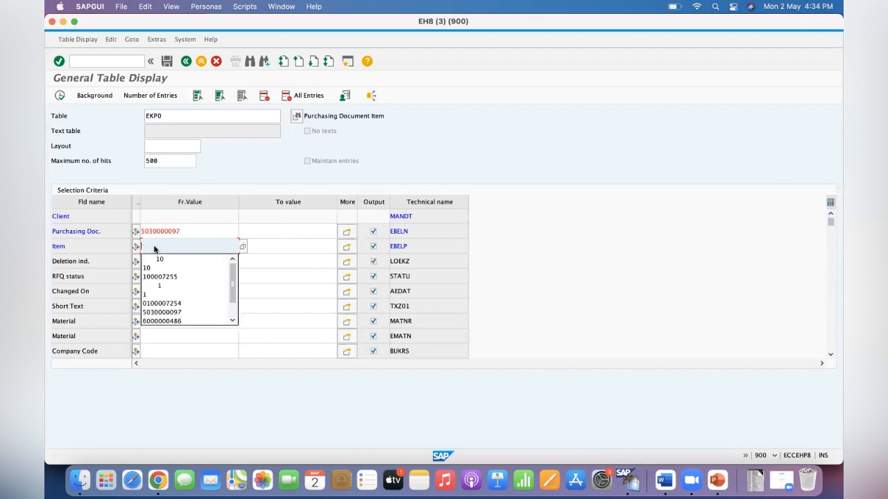
{"action": "left_click", "coordinate": [159, 258]}
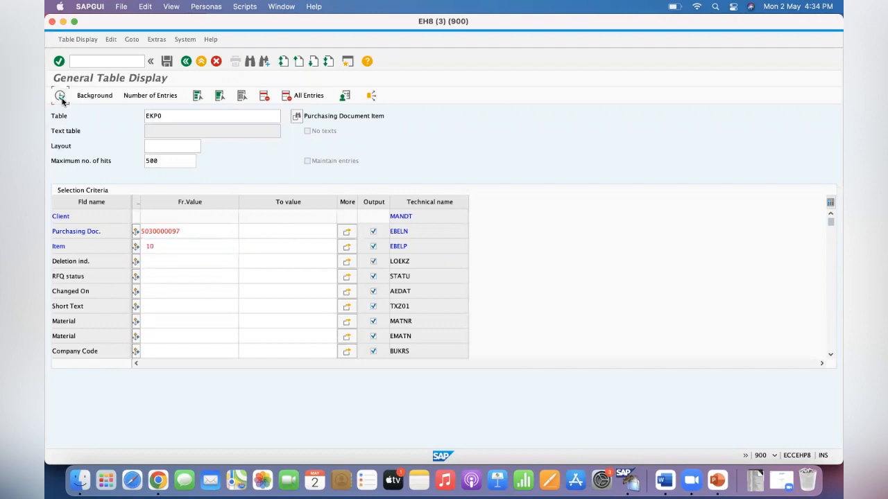
{"action": "left_click", "coordinate": [60, 95]}
{"action": "type", "text": "packag"}
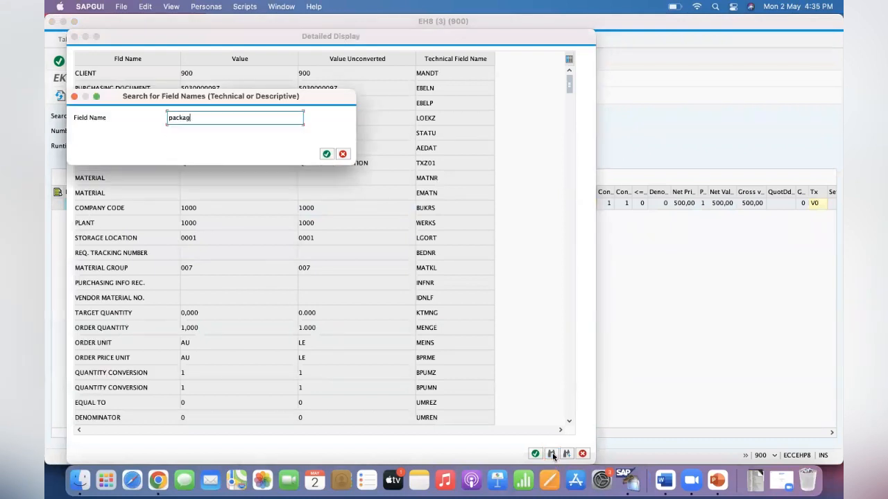
{"action": "left_click", "coordinate": [326, 153]}
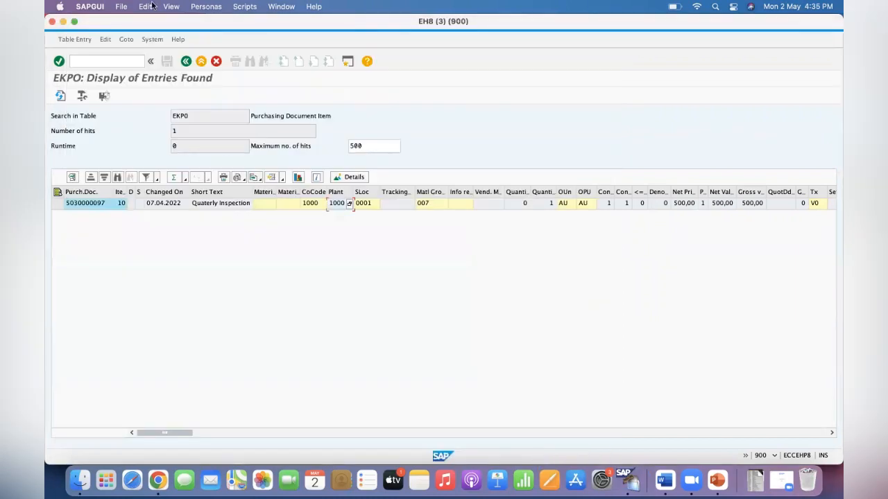
- Query ESLL for the package number from history, then start another /ose16n session
{"action": "type", "text": "/"}
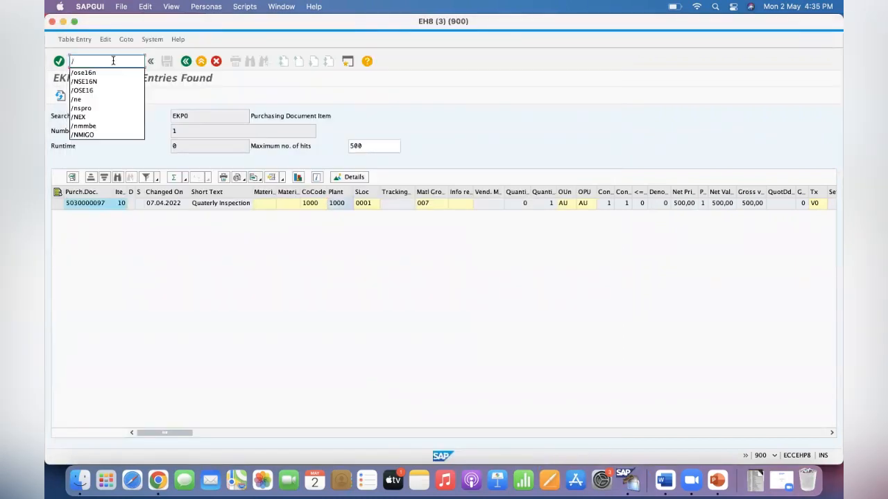
{"action": "left_click", "coordinate": [83, 73]}
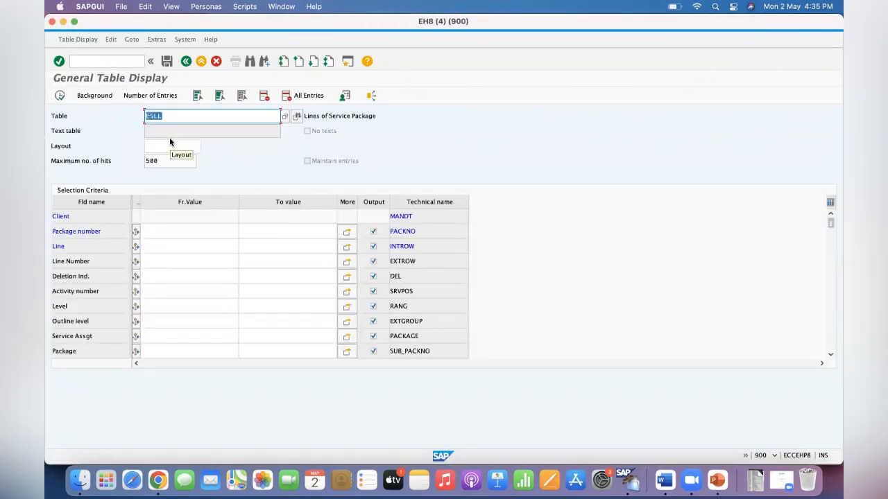
{"action": "left_click", "coordinate": [187, 231]}
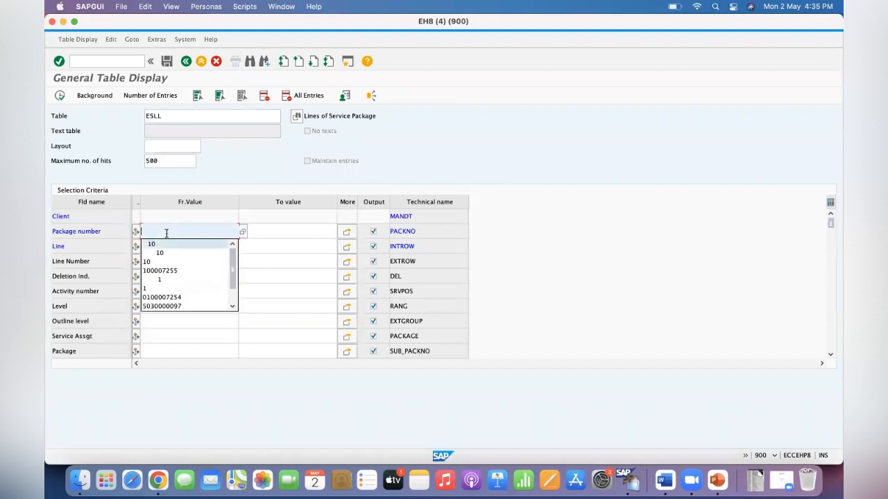
{"action": "left_click", "coordinate": [162, 297]}
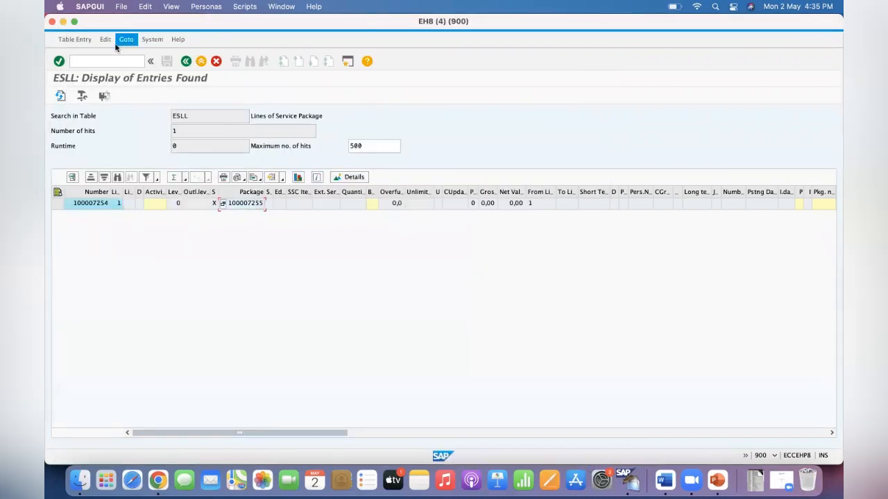
{"action": "type", "text": "/os"}
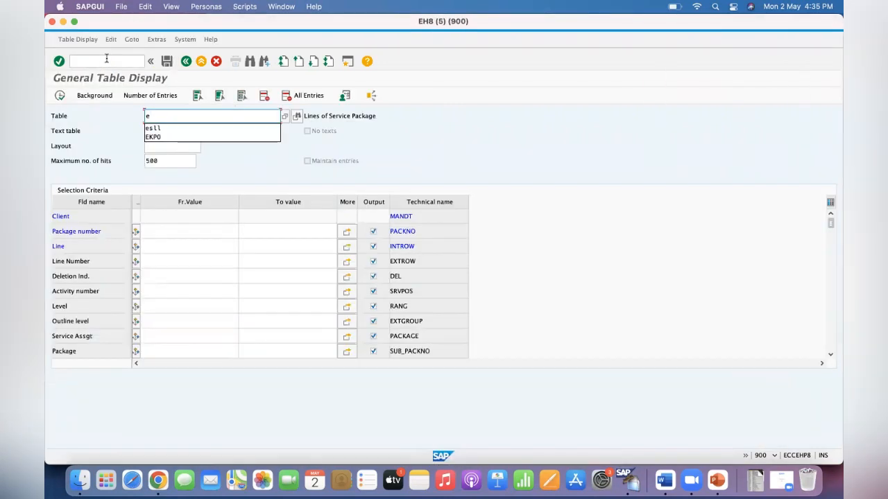
- Enter ESLL package 100007255 and line number 10, then select SUB_PACKNO on the slide
{"action": "left_click", "coordinate": [152, 128]}
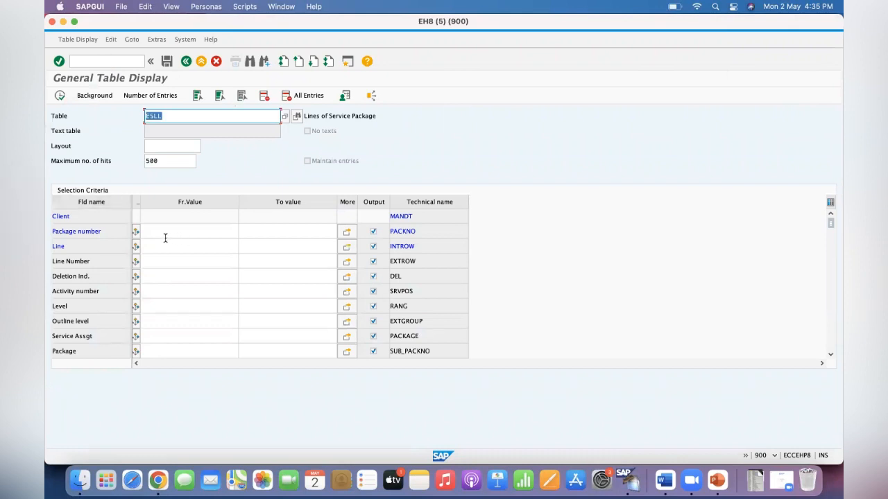
{"action": "left_click", "coordinate": [190, 231]}
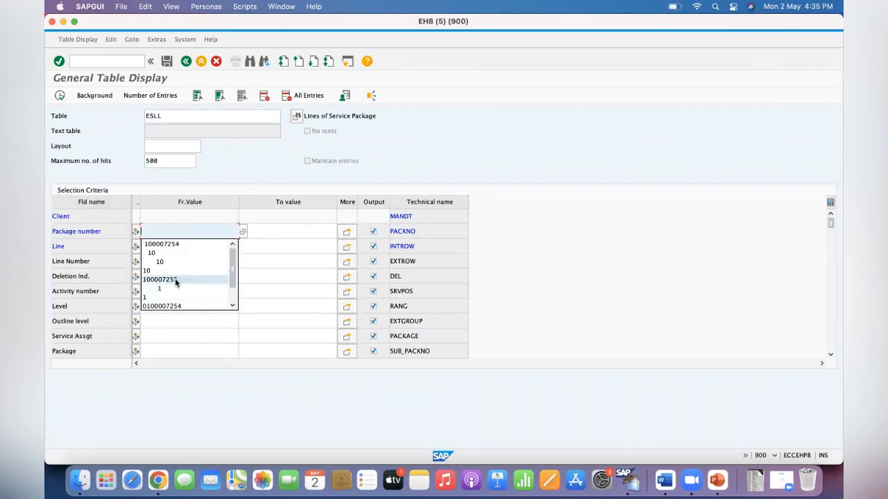
{"action": "left_click", "coordinate": [161, 279]}
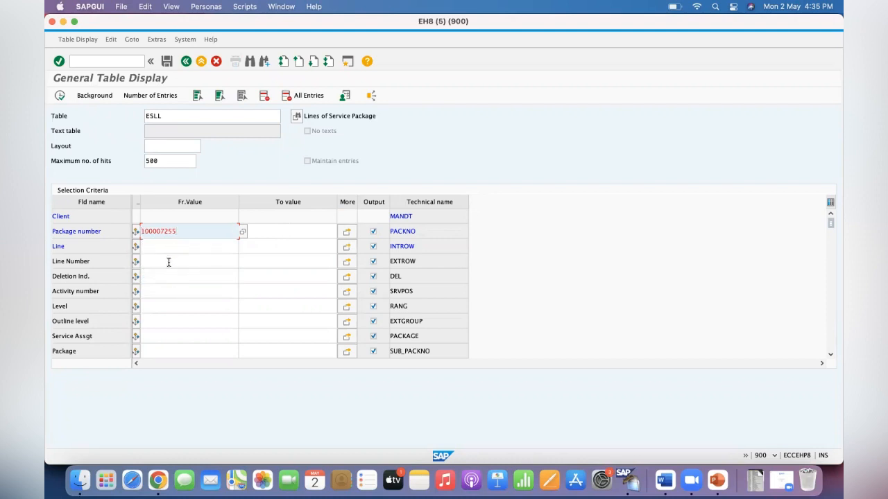
{"action": "type", "text": "10"}
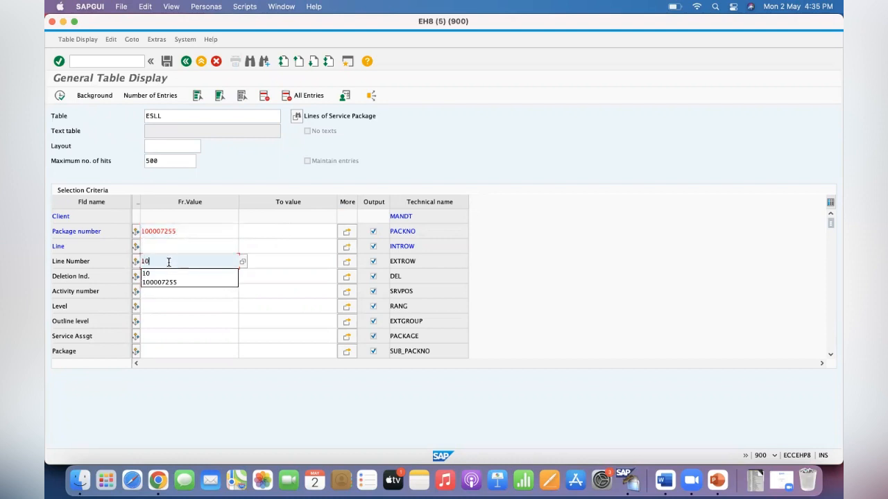
{"action": "key", "text": "cmd+tab"}
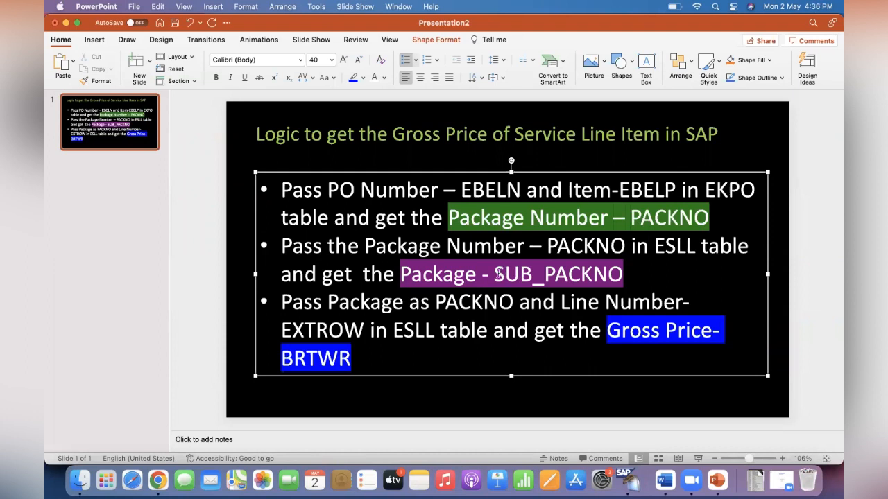
{"action": "double_click", "coordinate": [558, 274]}
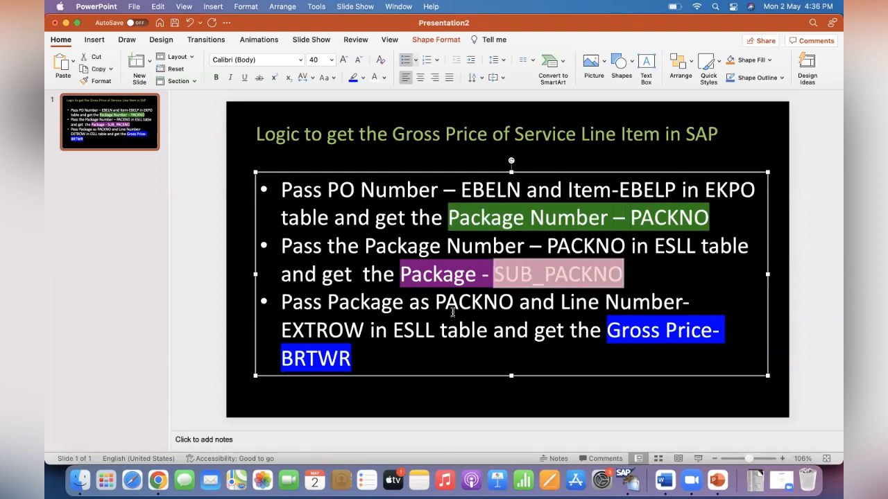